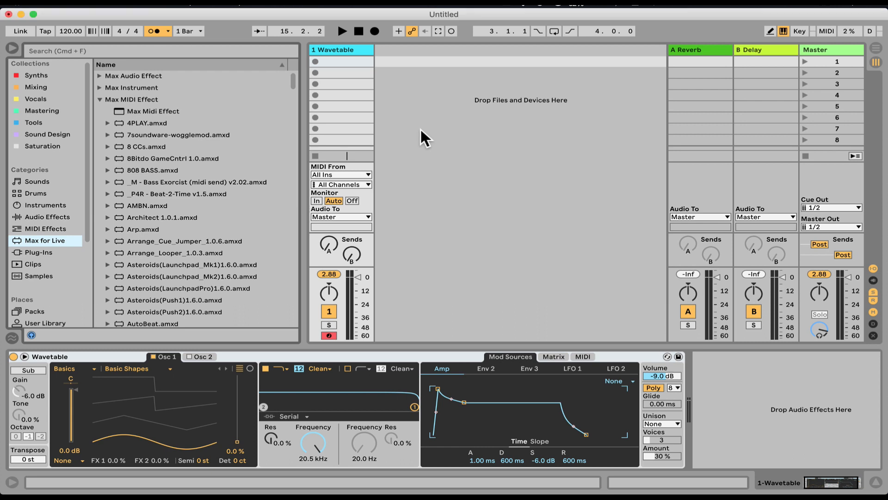
Browse Packs > Core Library > Devices > Midi Effects down to the Max Midi Effect devices.
left_click(155, 32)
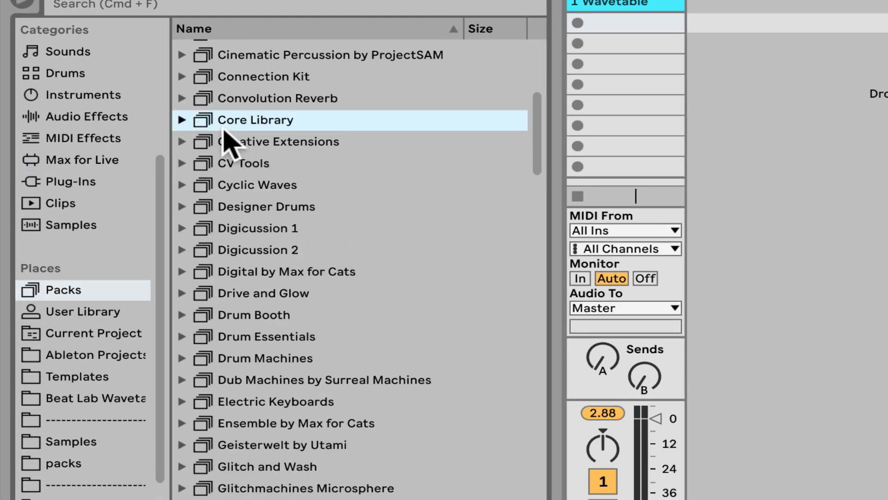
mouse_move(187, 134)
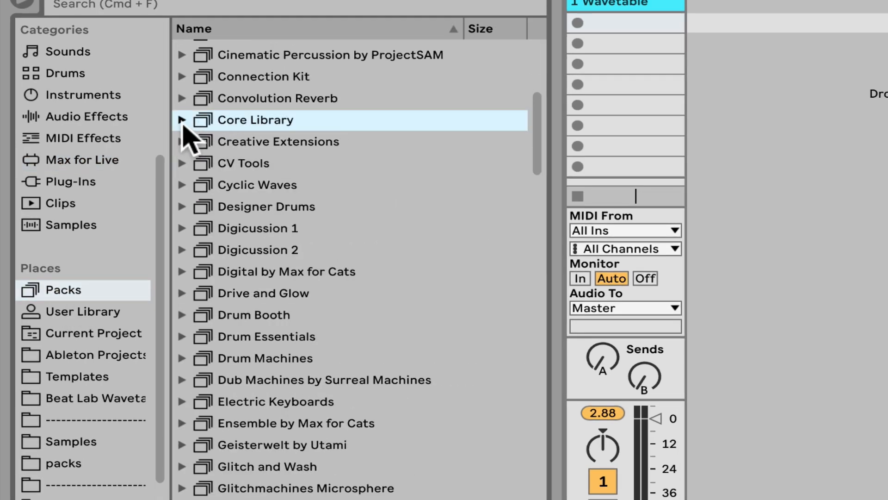
left_click(182, 120)
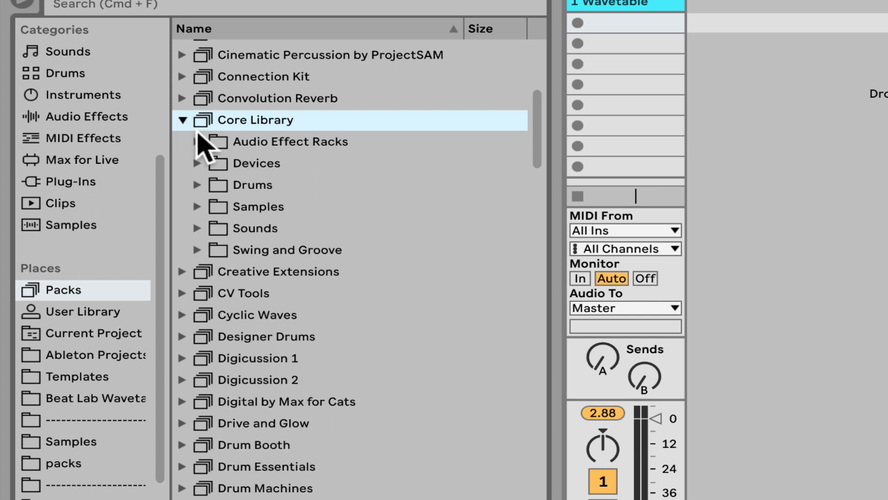
left_click(197, 163)
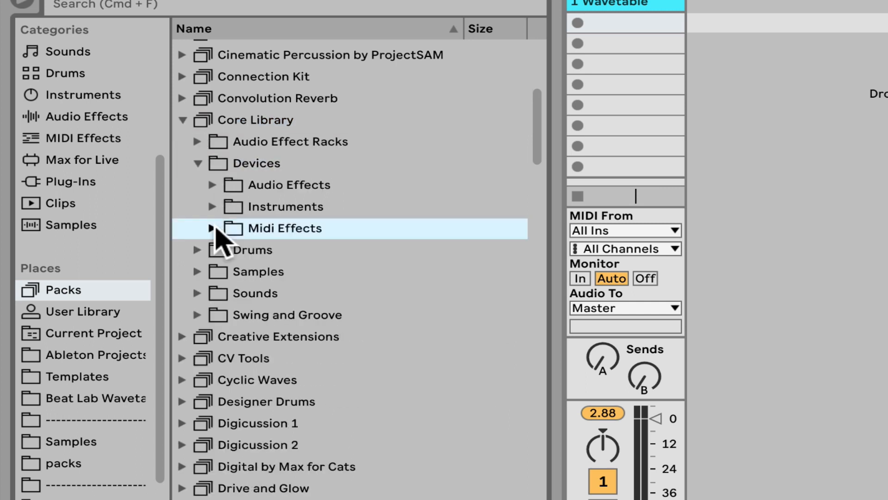
left_click(213, 228)
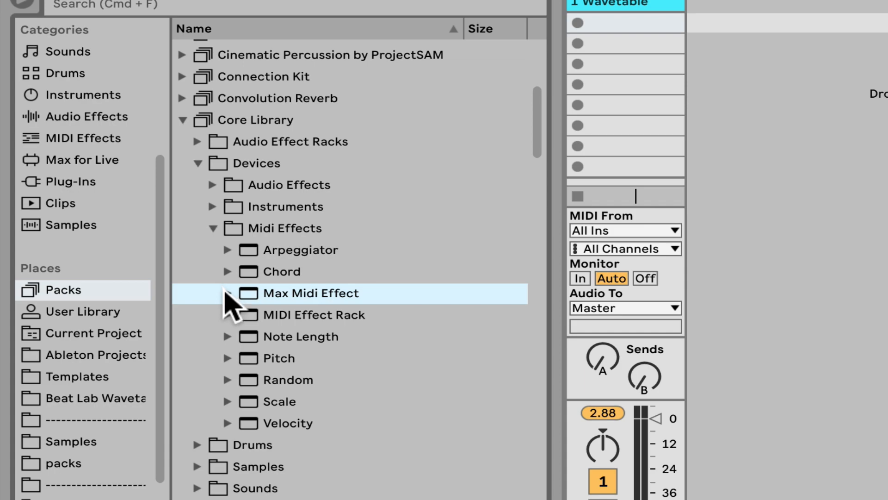
left_click(228, 293)
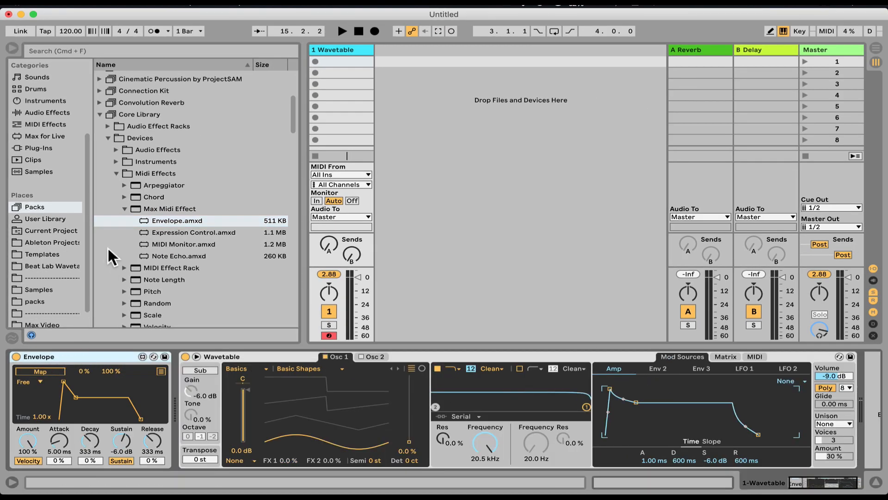
Search the library for 'envel' and load Envelope.amxd onto the track.
left_click(44, 136)
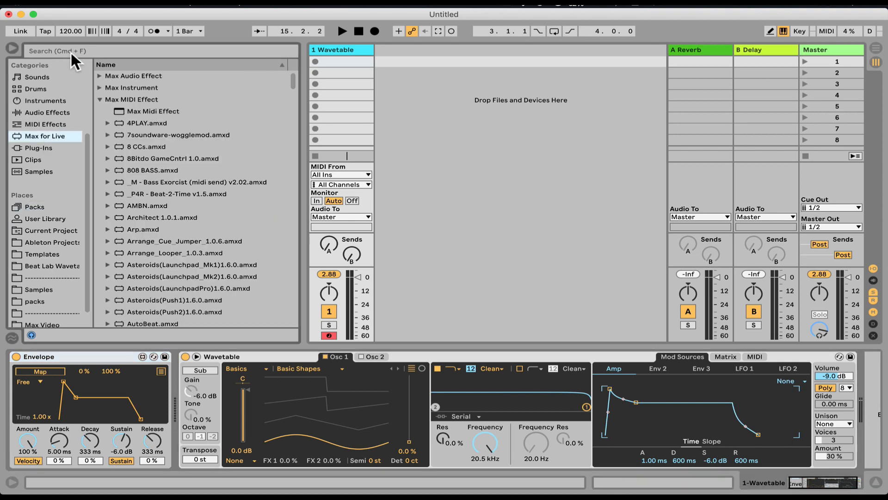
type("envelope")
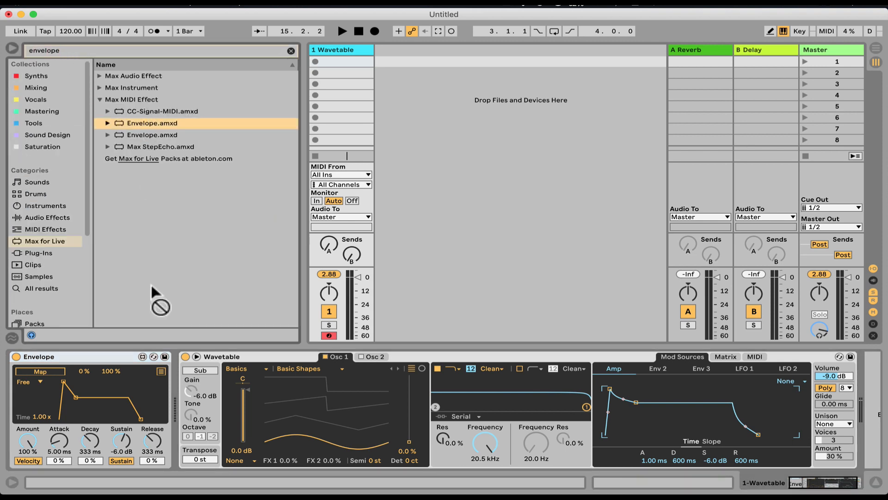
double_click(152, 123)
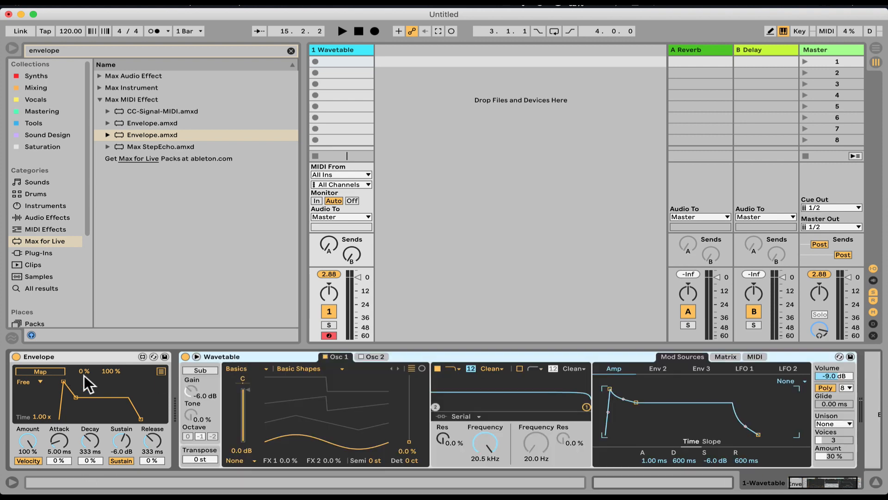
mouse_move(78, 360)
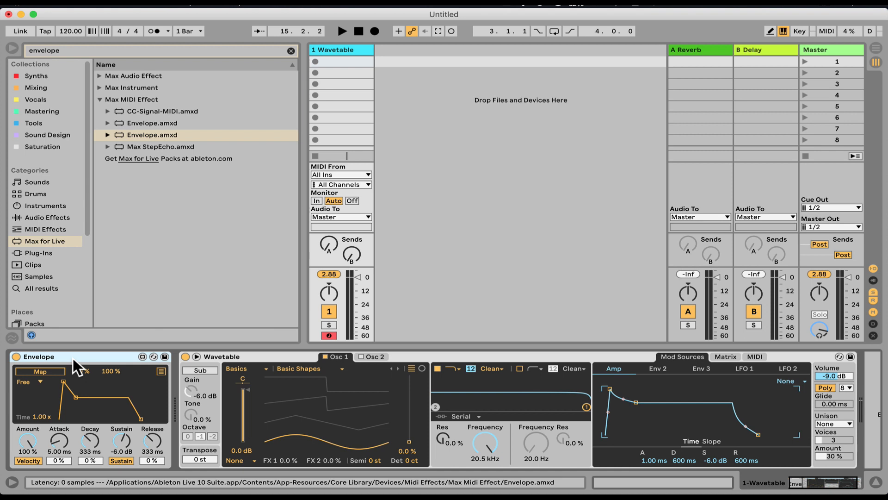
mouse_move(84, 367)
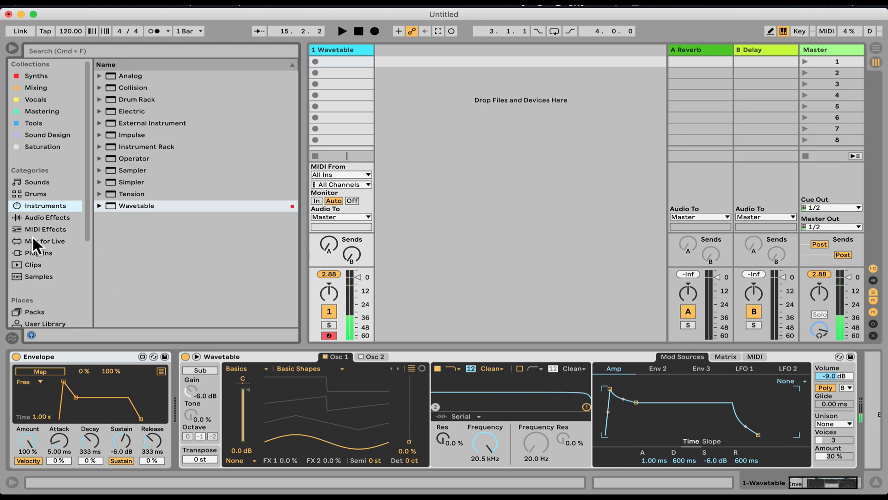
Search 'beat la', load Beat Lab Keyboard 1.2, shift its keyboard down an octave and reposition the window.
type("beat lab k")
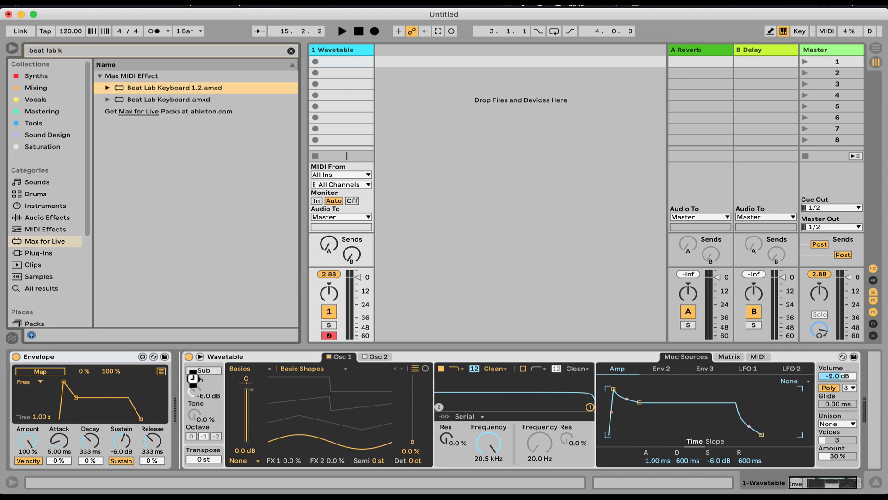
double_click(173, 87)
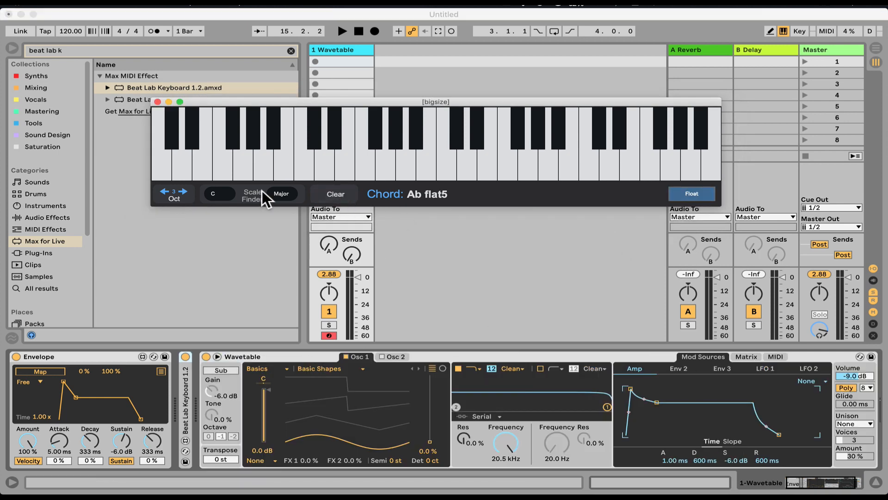
left_click(164, 191)
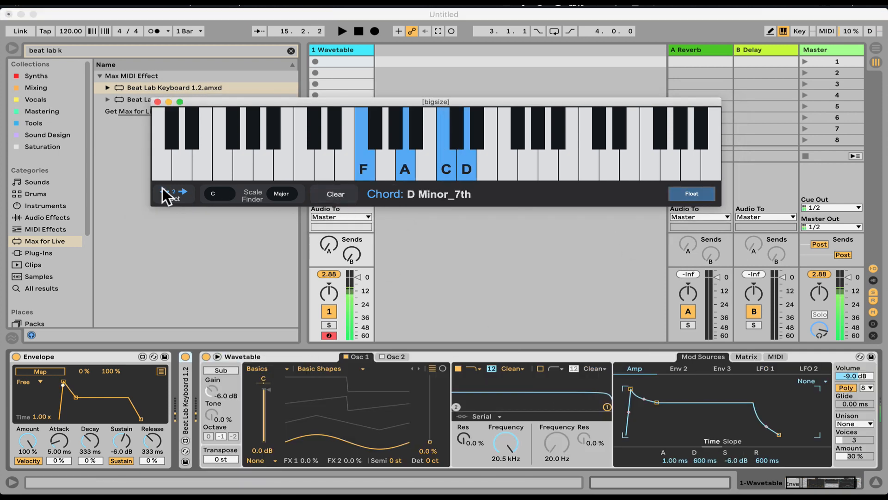
left_click_drag(434, 102, 339, 195)
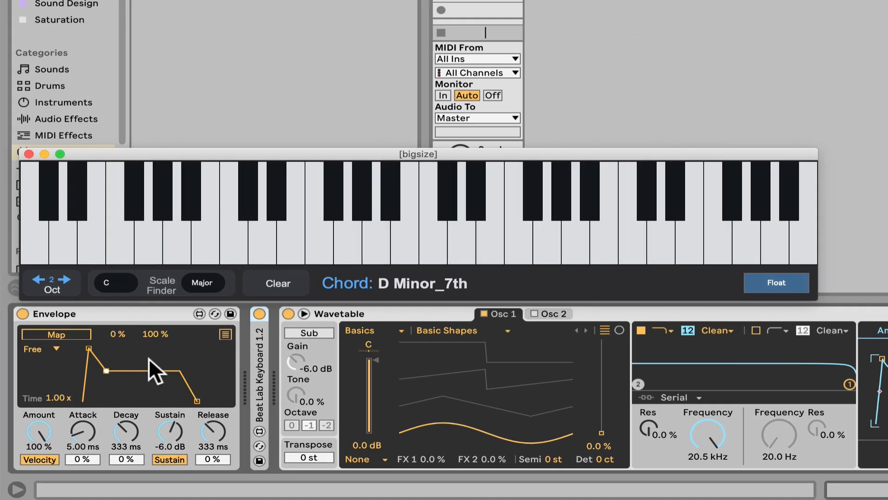
mouse_move(102, 337)
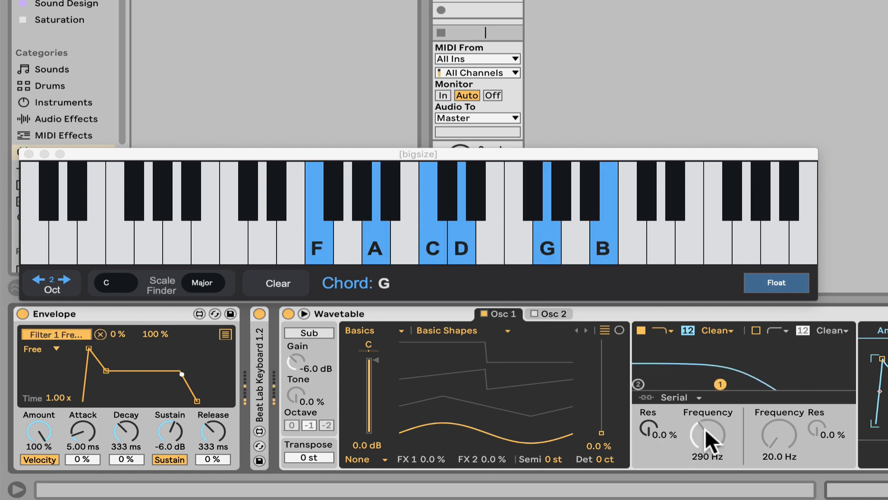
Lower Wavetable's mapped filter frequency to about 290 Hz to test the Envelope modulation.
left_click_drag(707, 433, 708, 456)
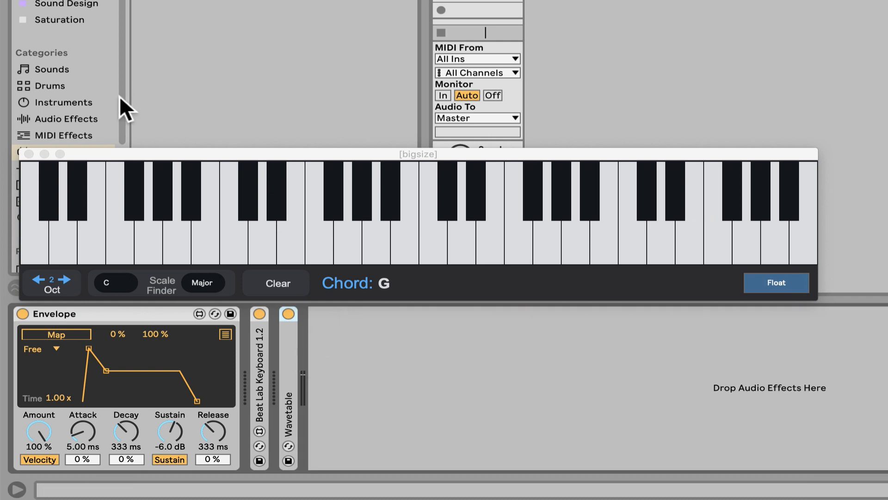
Add a Reverb from Audio Effects after Wavetable and map the Envelope to its Dry/Wet.
left_click(63, 118)
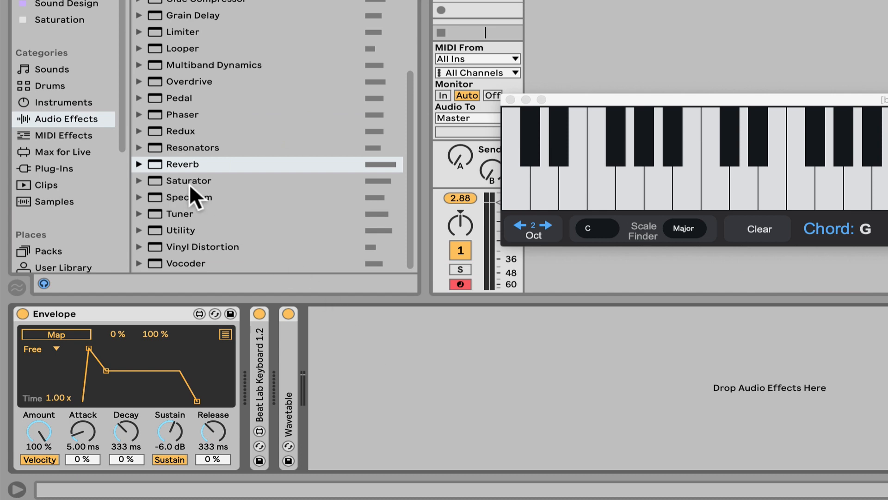
double_click(182, 165)
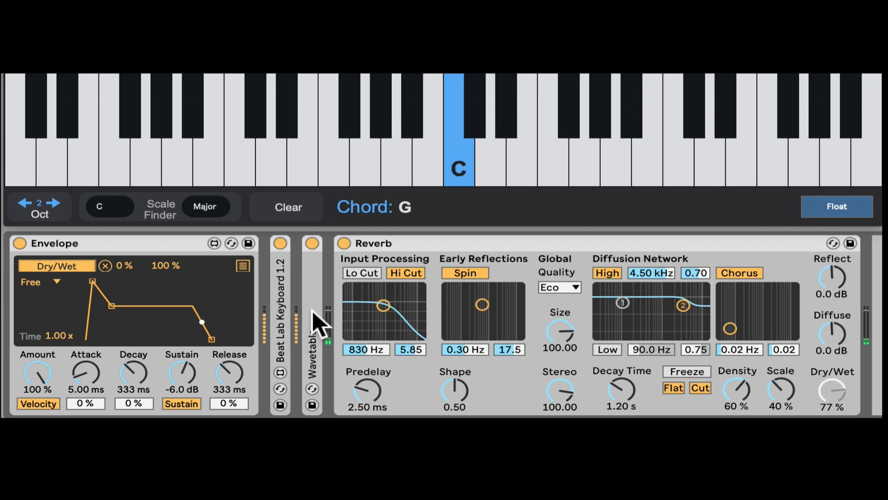
left_click(311, 244)
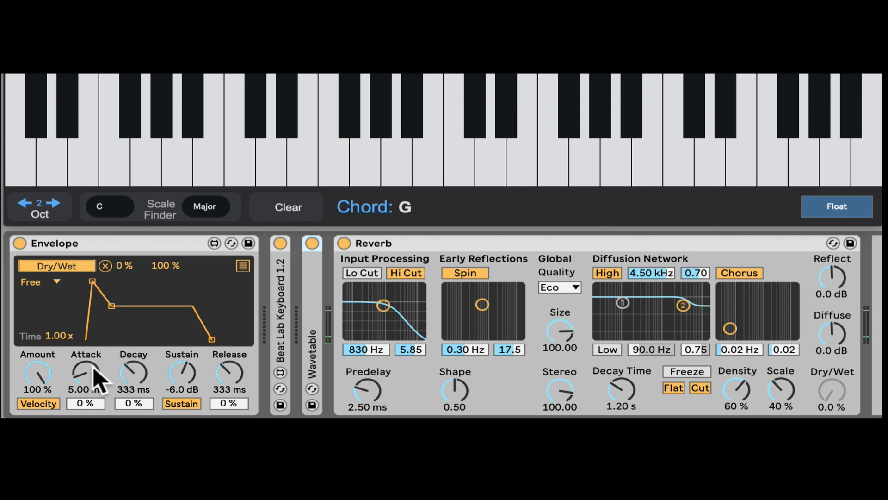
Lengthen the Envelope attack to about 1.3 s, decay to 589 ms and raise the sustain level.
left_click_drag(85, 374, 88, 363)
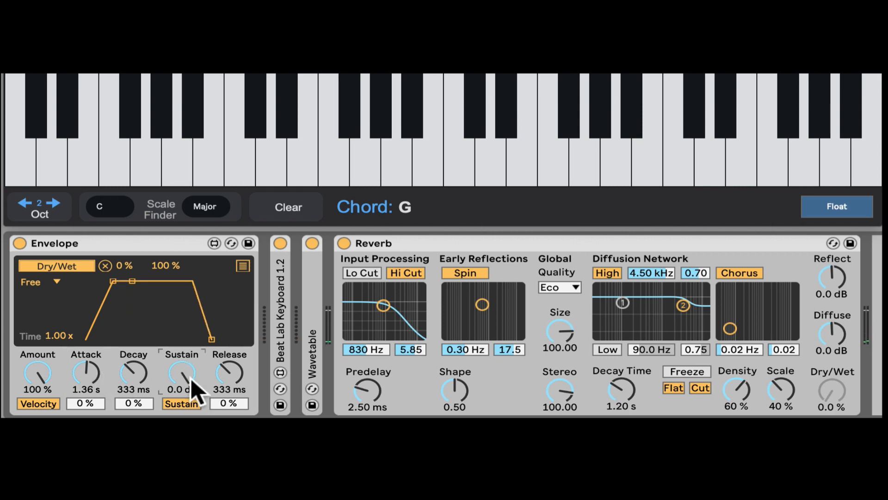
left_click(459, 131)
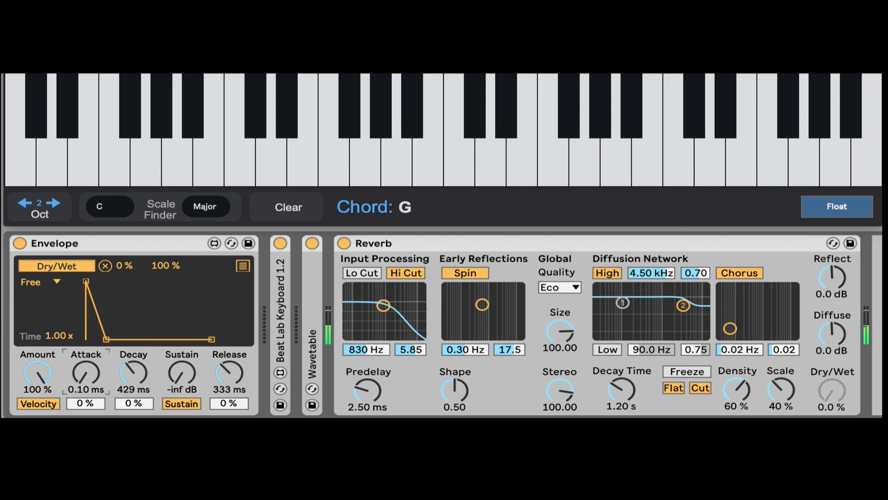
left_click_drag(133, 374, 133, 397)
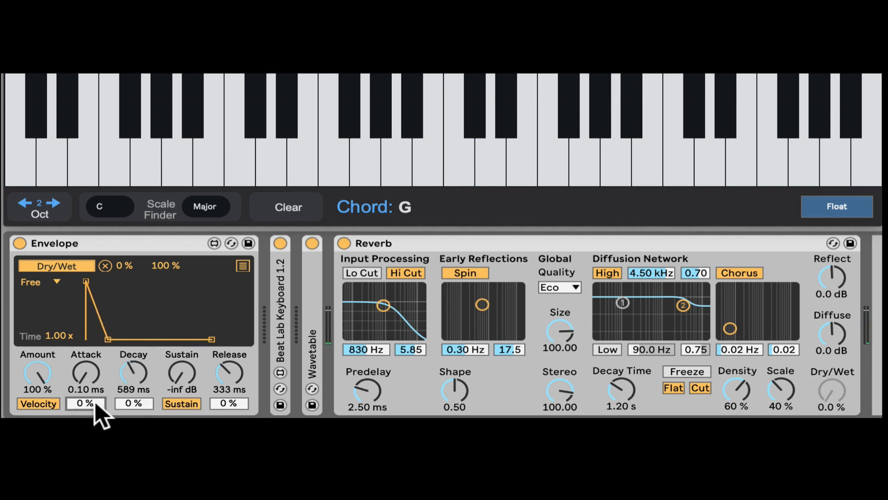
left_click_drag(85, 404, 85, 363)
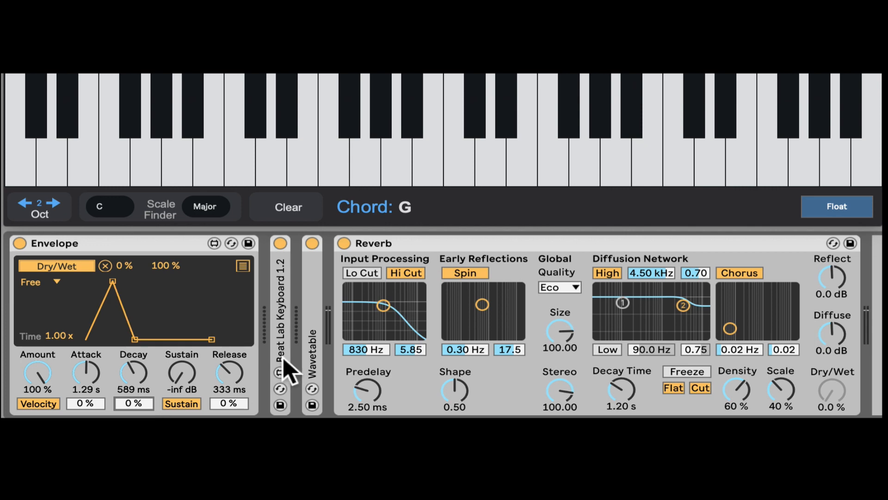
left_click_drag(229, 373, 229, 352)
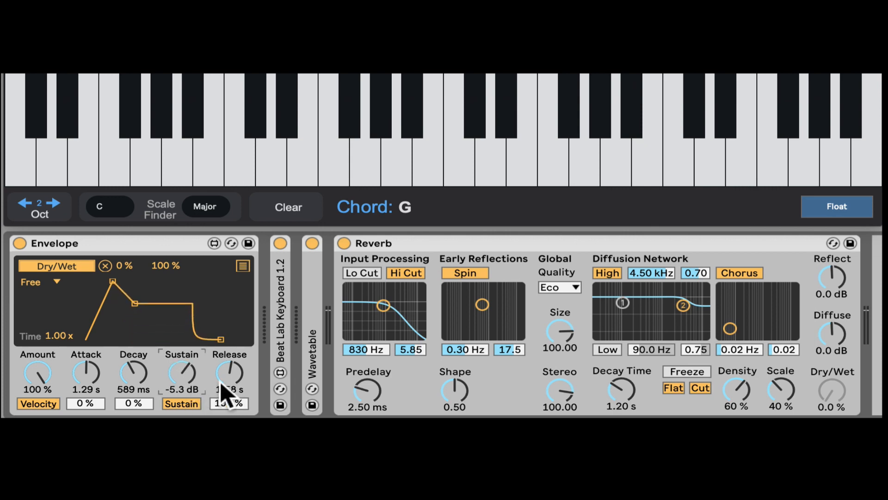
Set release to 890 ms with a bent release curve, toggle the sustain stage off and raise sustain again.
left_click_drag(229, 376, 230, 394)
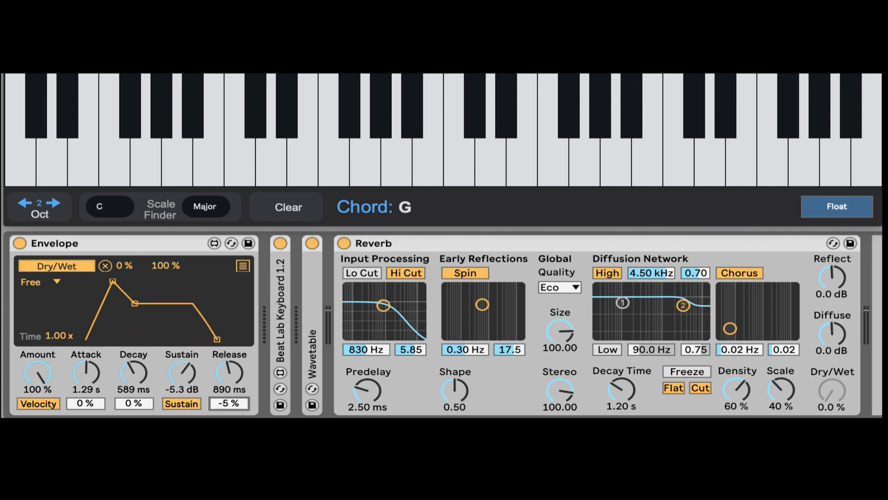
left_click_drag(182, 373, 181, 408)
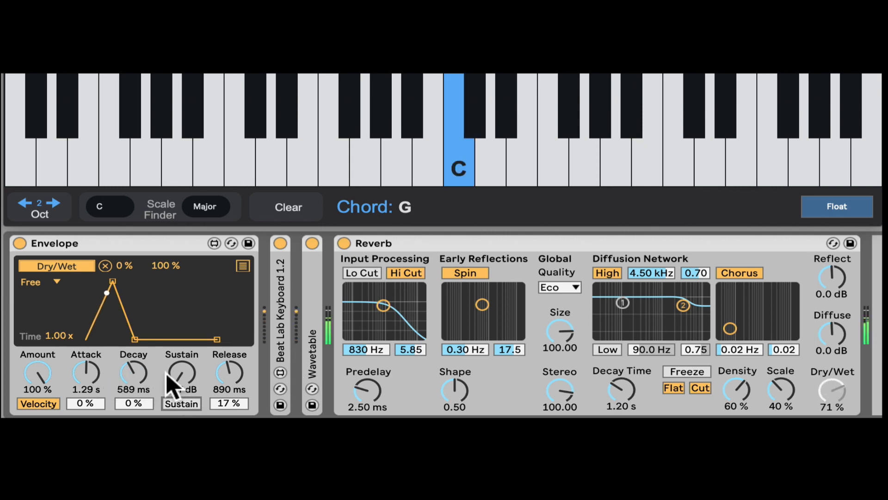
left_click(396, 158)
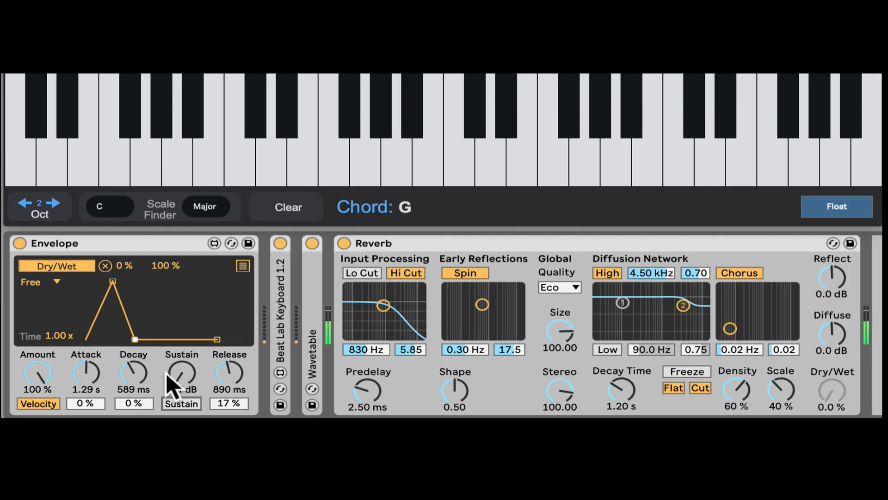
left_click_drag(181, 374, 182, 359)
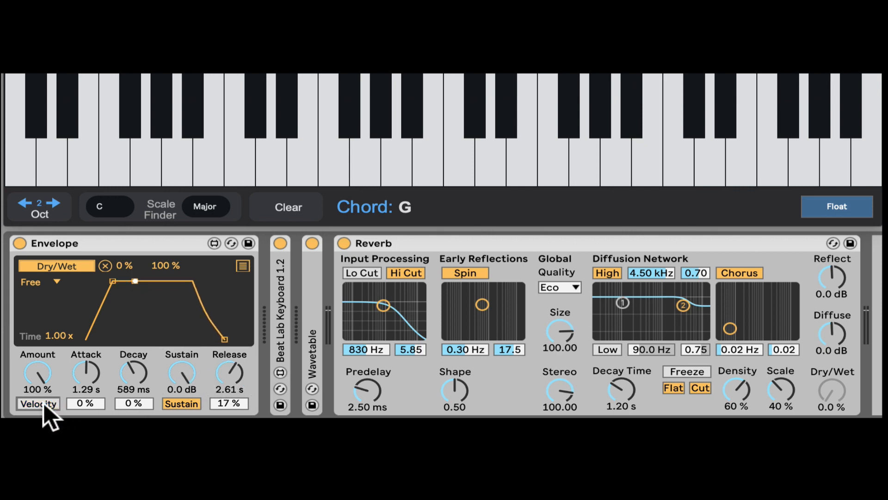
mouse_move(155, 379)
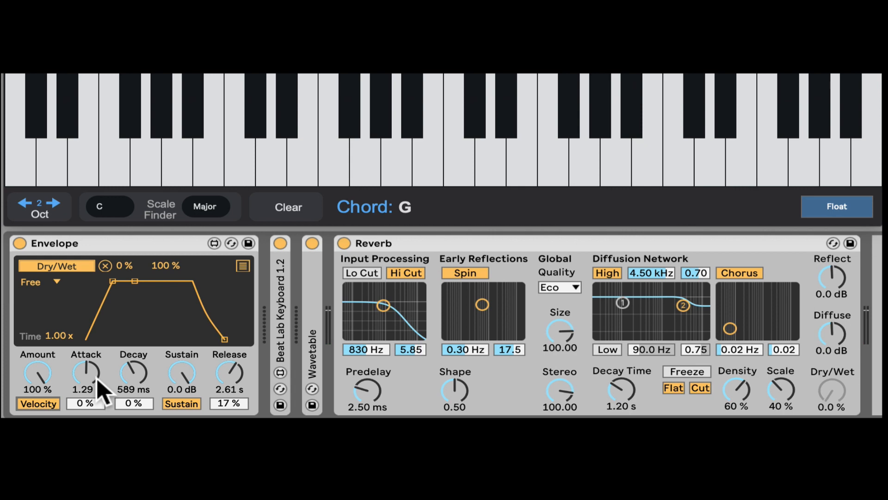
Shorten the Envelope attack to about 288 ms for a faster modulation rise.
left_click(459, 142)
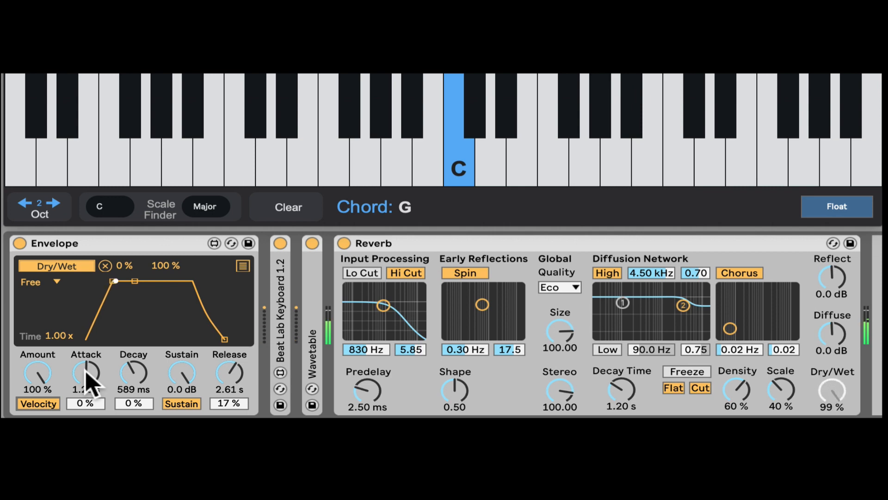
left_click_drag(85, 374, 85, 362)
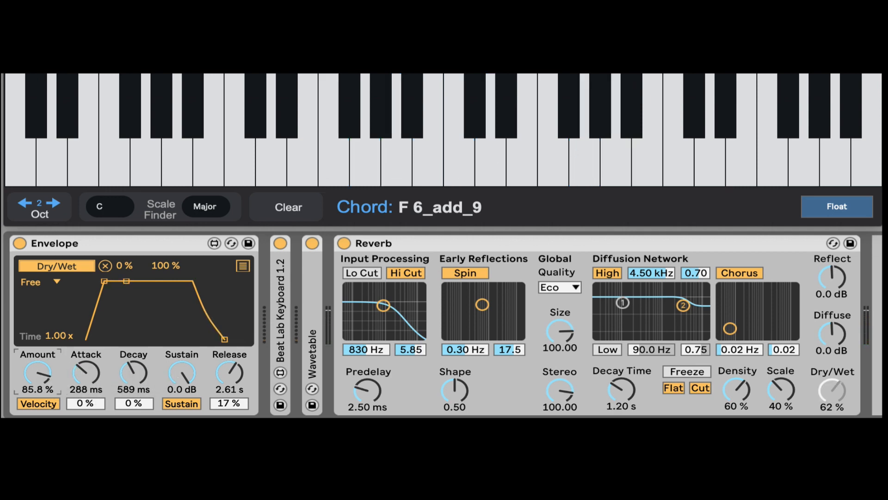
Adjust the Envelope amount, try Sync then Loop mode, and drop sustain to -inf dB.
left_click_drag(37, 374, 37, 397)
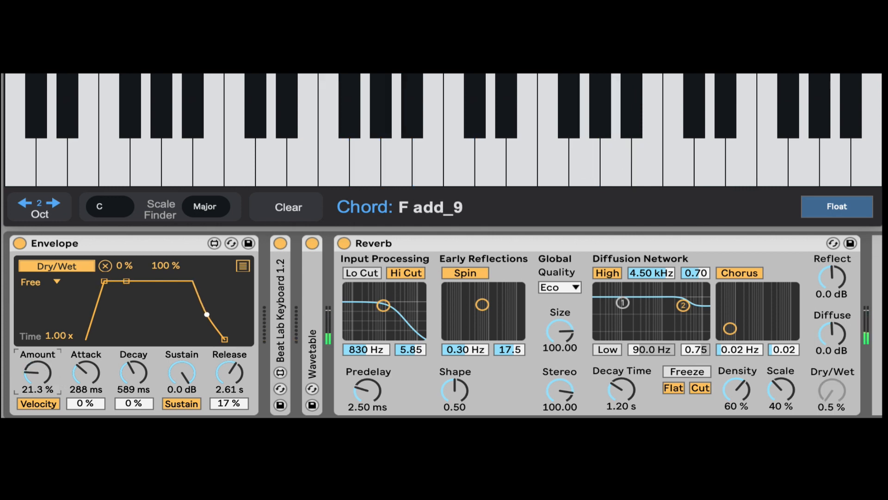
left_click_drag(37, 374, 37, 394)
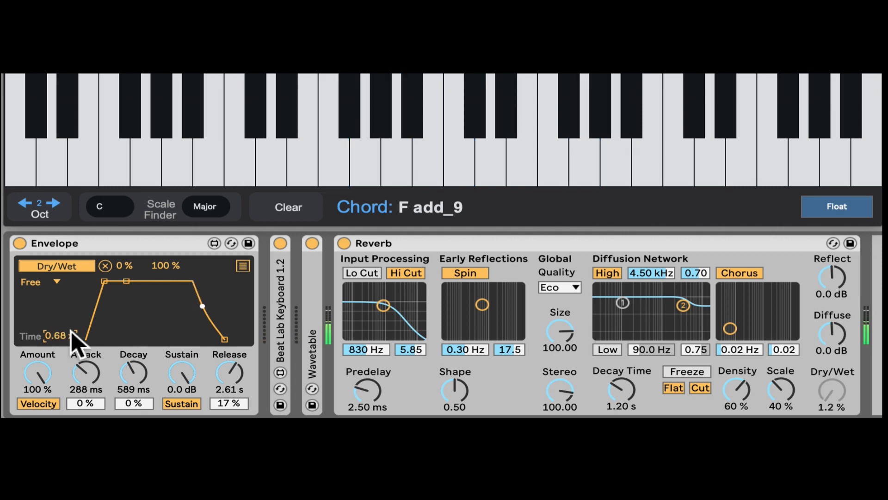
left_click(55, 282)
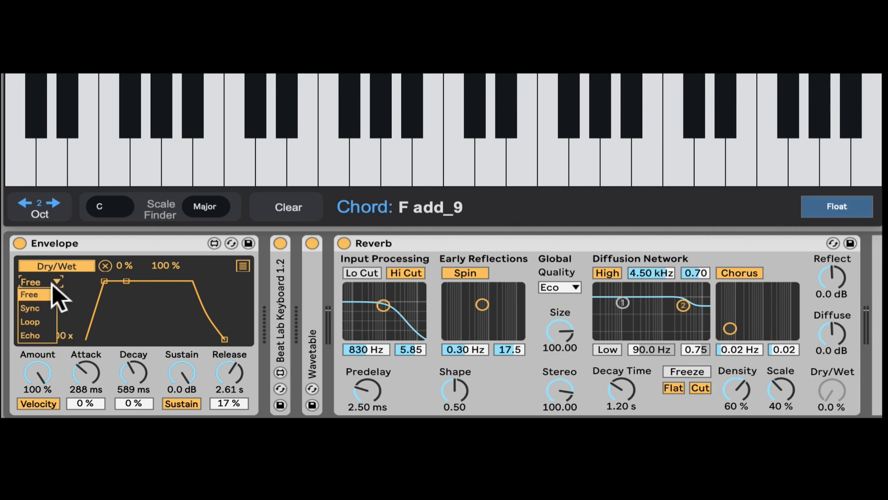
left_click(30, 307)
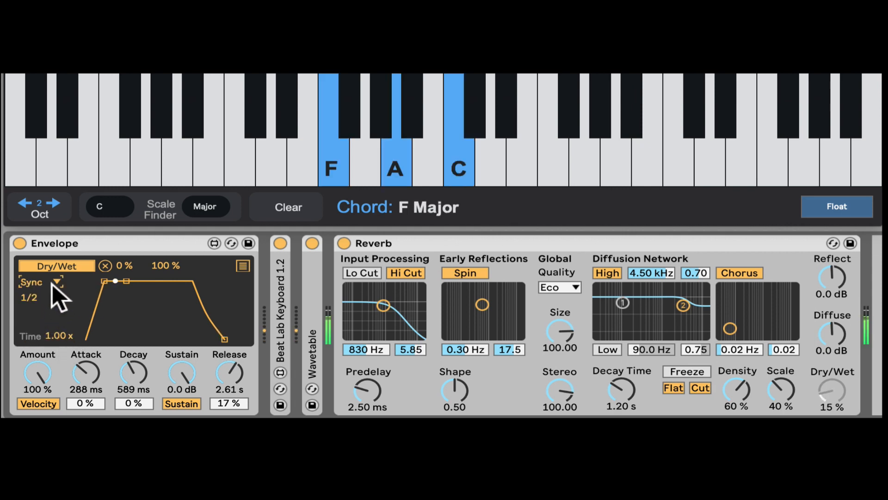
left_click(40, 281)
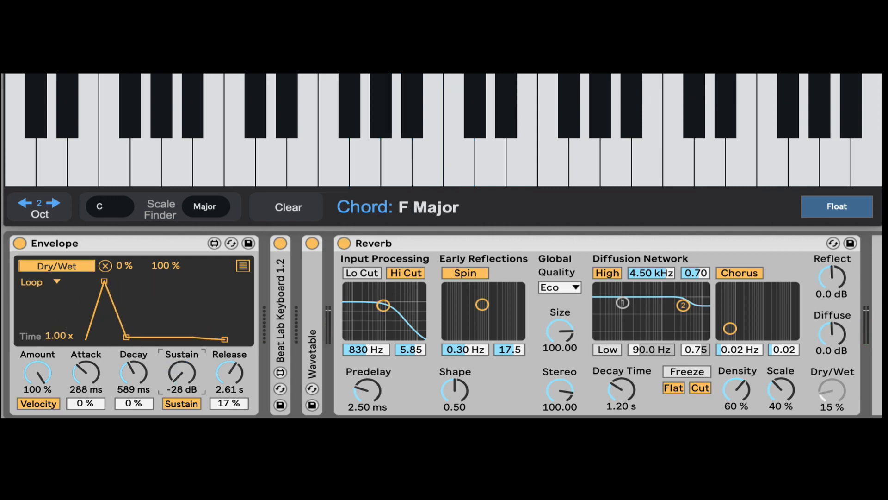
left_click_drag(181, 374, 181, 408)
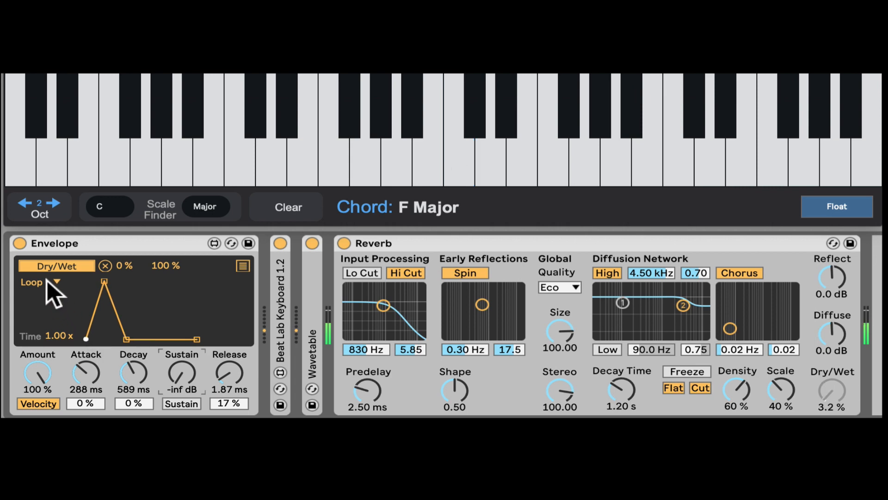
Switch the Envelope to Echo mode with higher feedback, then return it to Free mode.
left_click(39, 282)
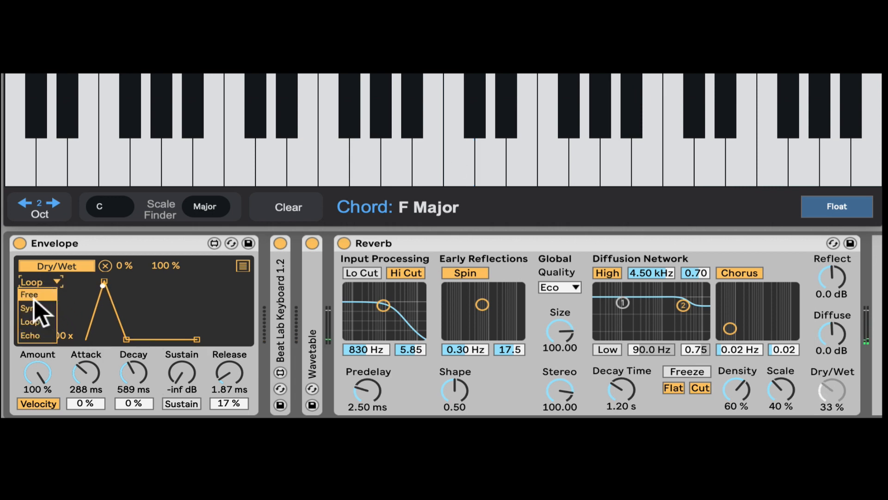
left_click(31, 335)
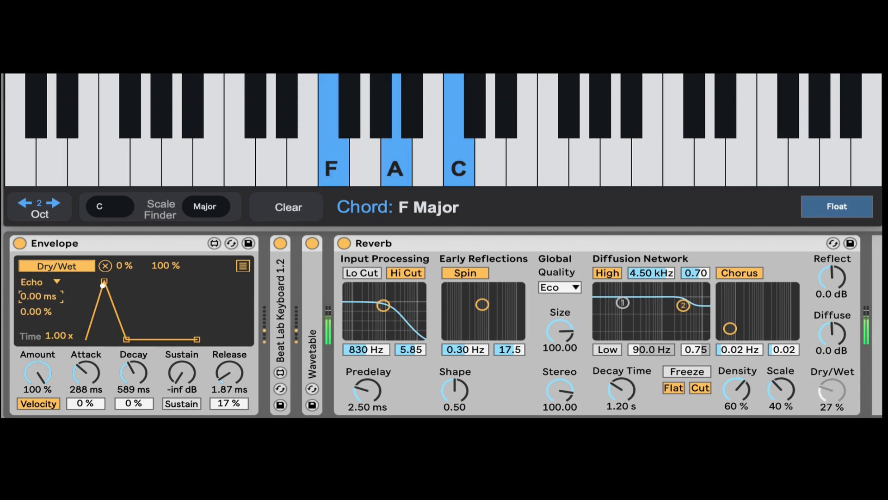
left_click_drag(102, 283, 113, 304)
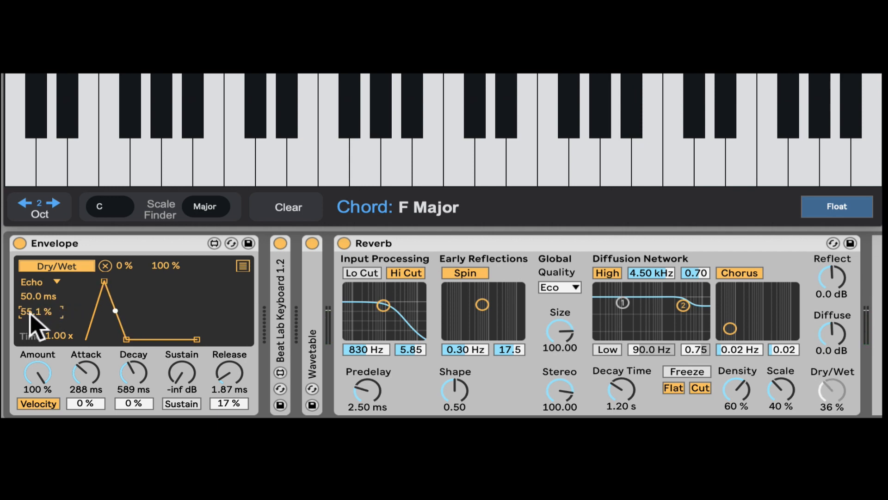
left_click(35, 281)
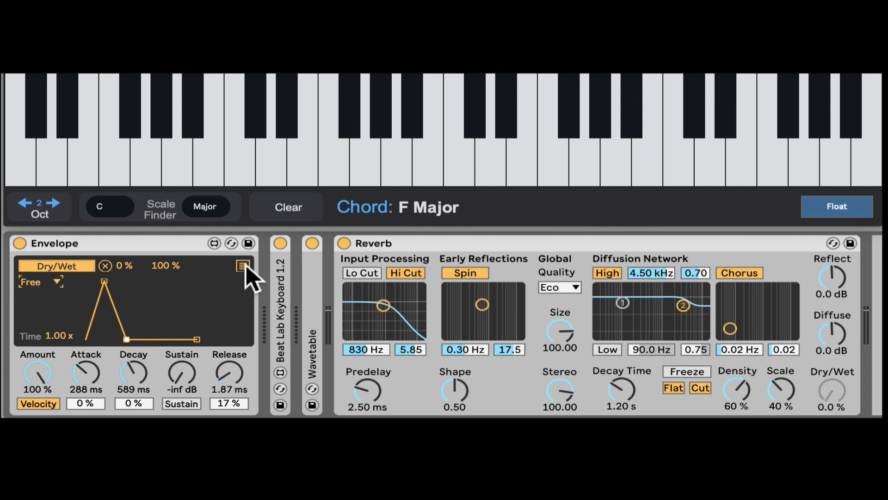
Map the Envelope to Reverb's Freeze On and narrow the Dry/Wet range to 51–64%.
left_click(242, 265)
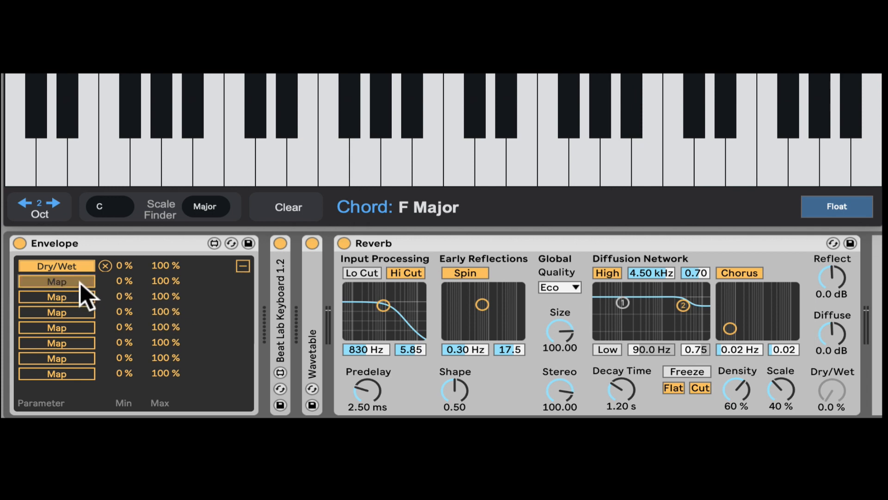
mouse_move(687, 394)
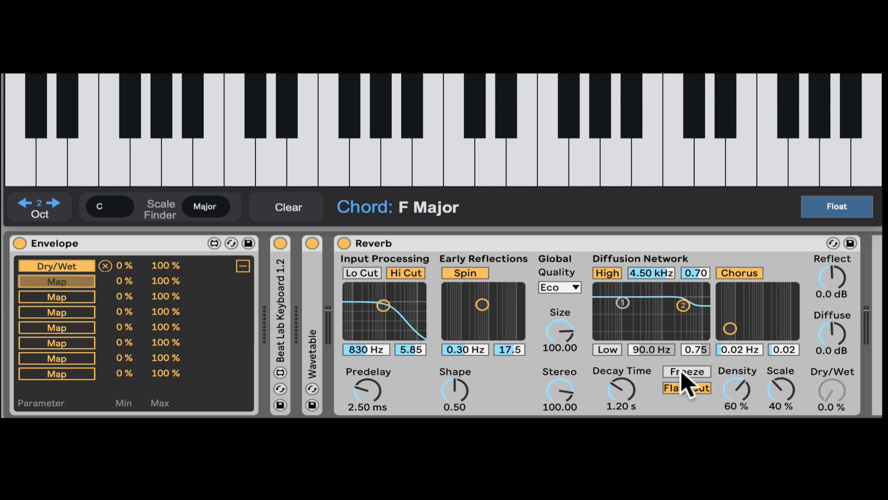
left_click(686, 371)
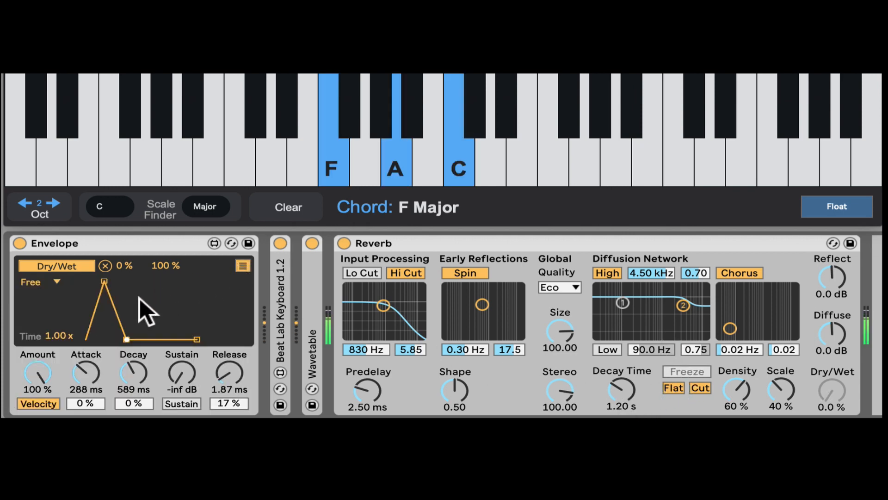
mouse_move(79, 334)
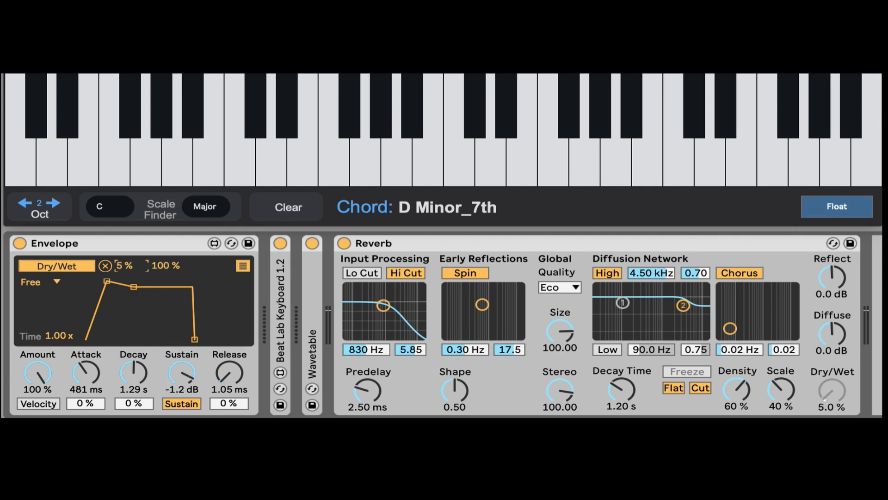
left_click_drag(125, 266, 126, 277)
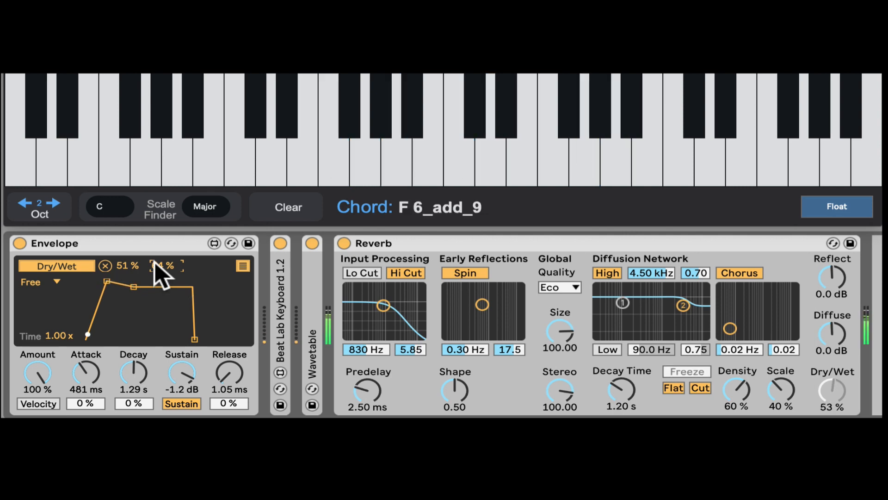
left_click(243, 265)
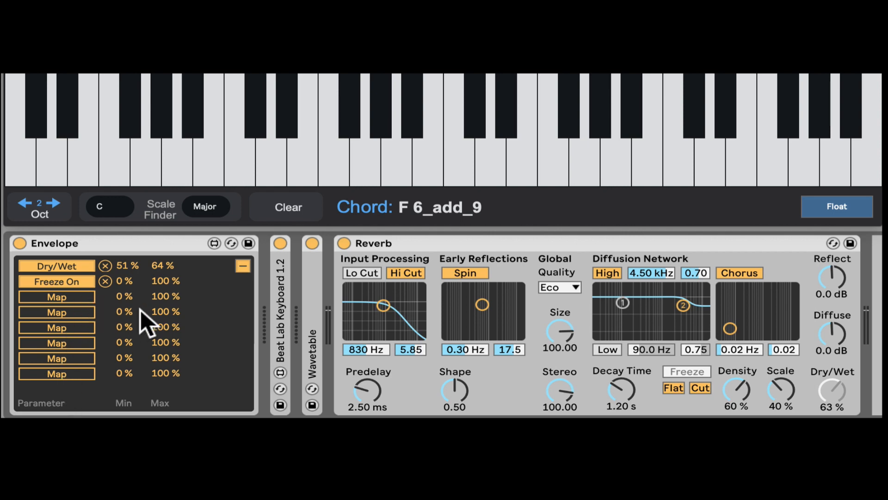
Expand Wavetable on track 2, drop Env 2 sustain to 0% and set Env 2 to Loop.
left_click(243, 265)
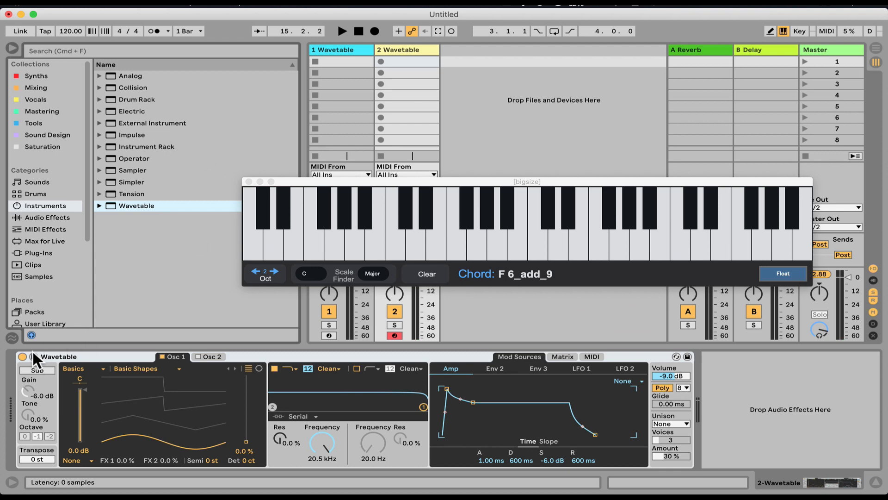
left_click(561, 356)
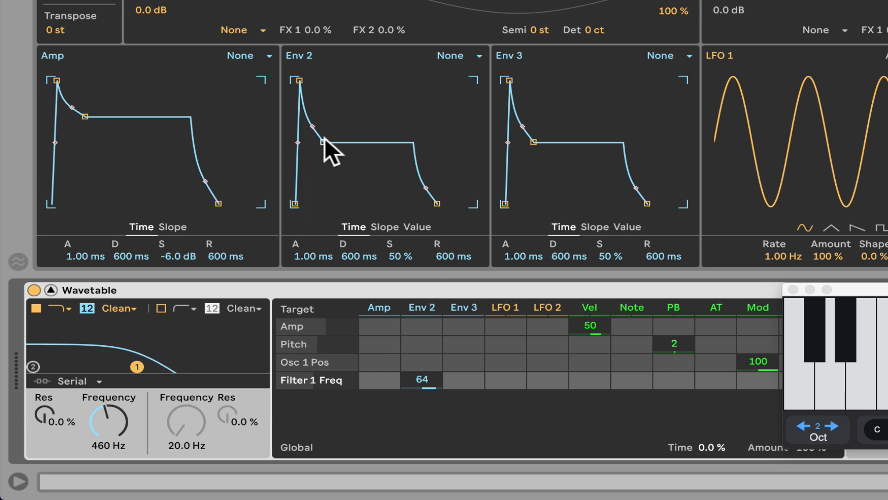
left_click_drag(323, 141, 321, 204)
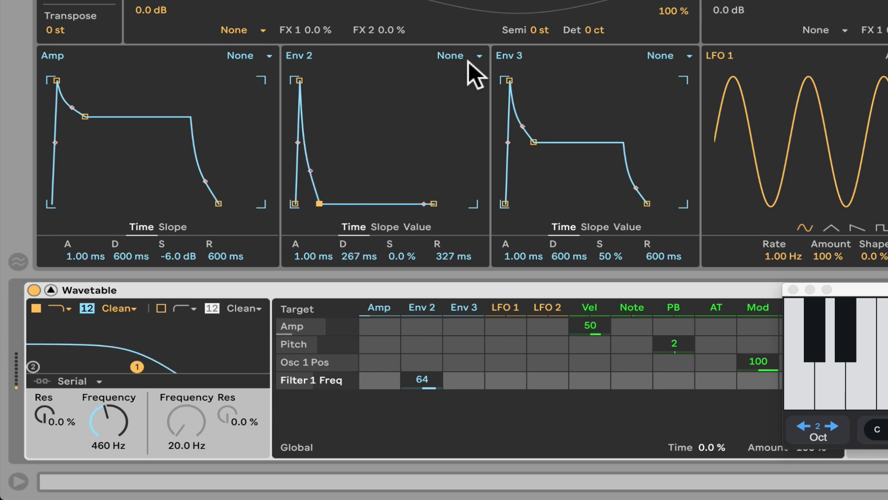
left_click(453, 55)
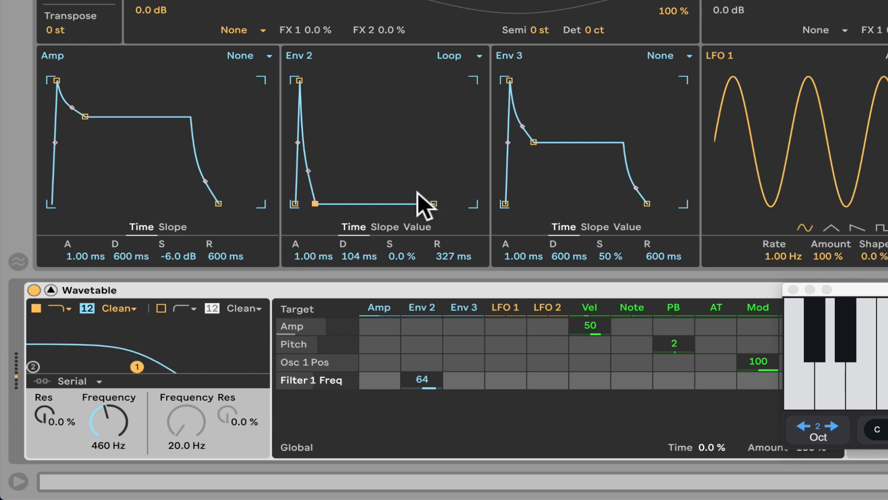
Lengthen Env 2 release to 2.02 s and settle its attack at 20.3 ms.
left_click_drag(432, 203, 423, 203)
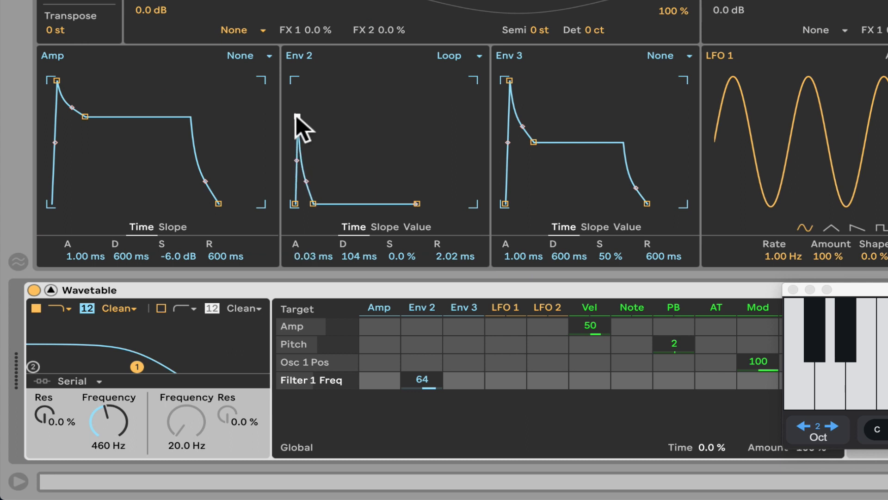
left_click_drag(295, 160, 311, 140)
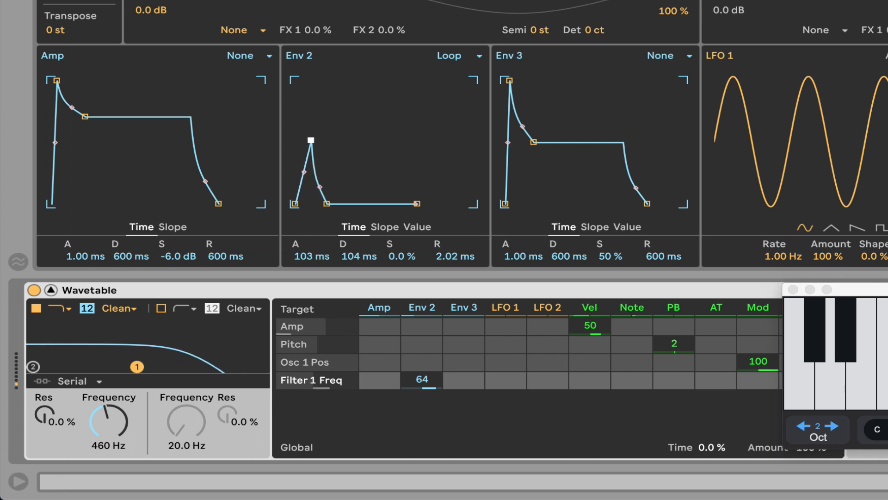
left_click_drag(311, 140, 304, 137)
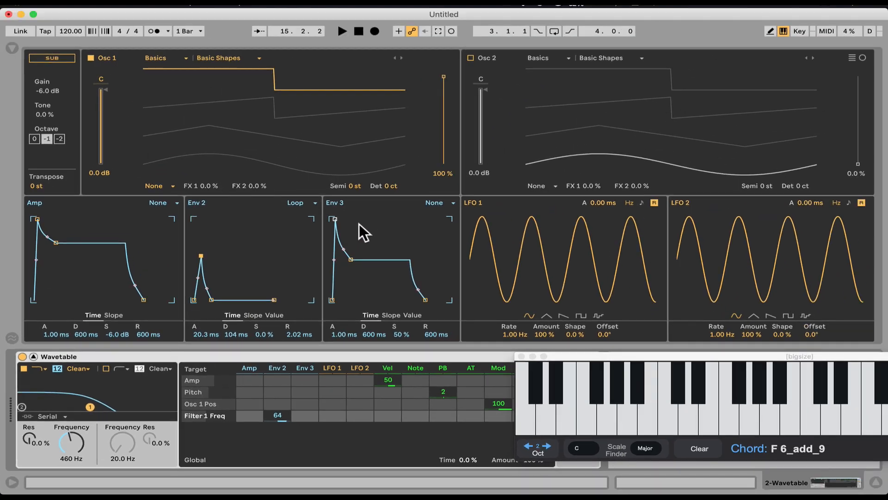
Set Osc 1 to Classic, give Env 3 a 3.81 s attack, 931 ms decay, 0% sustain on its pulse width, and target Env 2 Release.
left_click(159, 185)
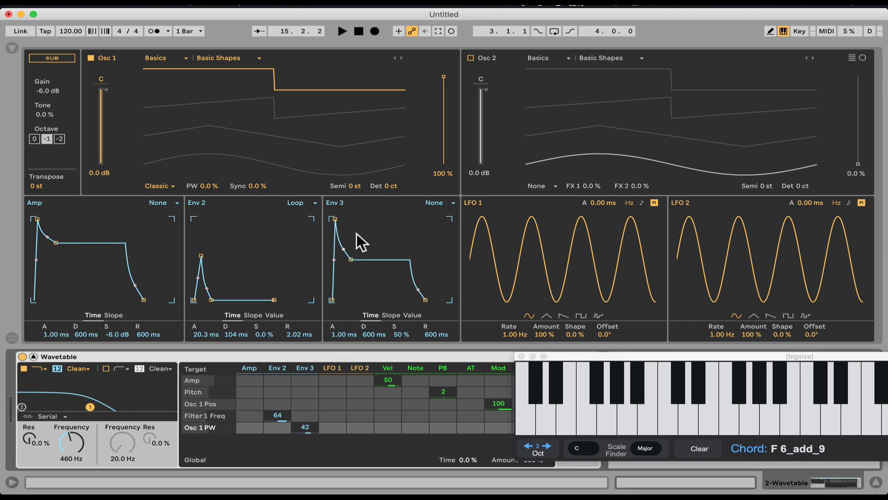
left_click_drag(362, 261, 362, 233)
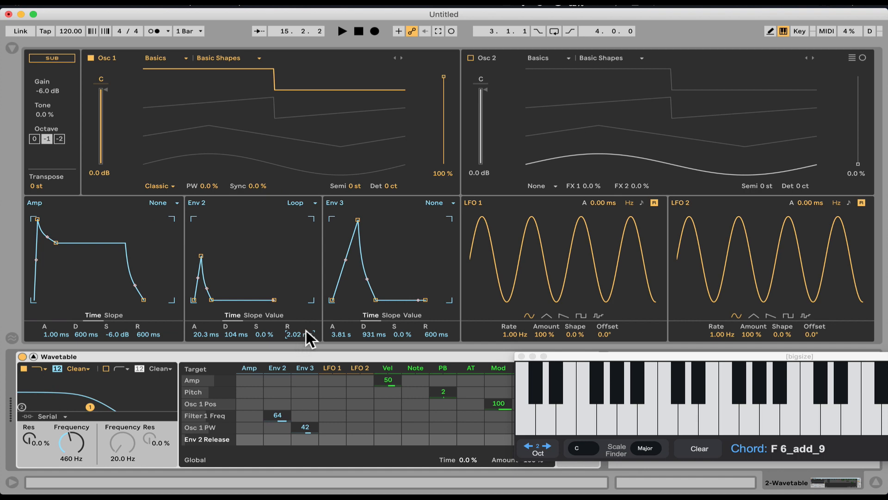
left_click(11, 50)
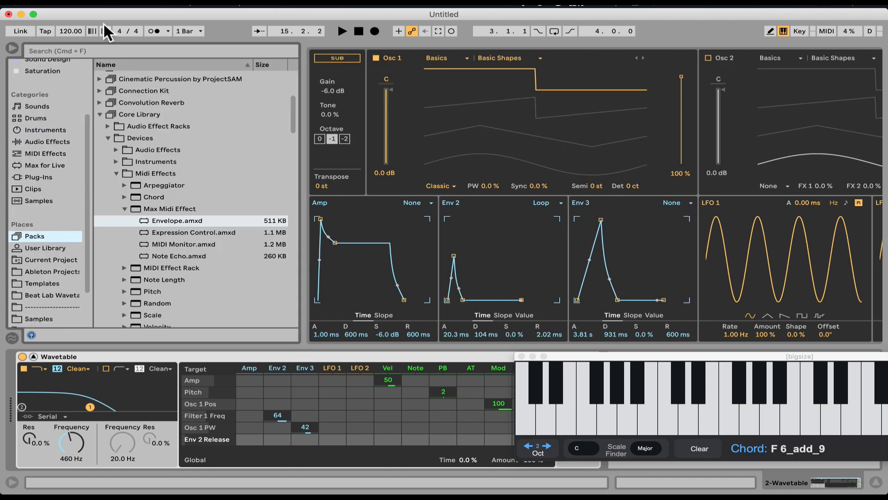
Load Envelope.amxd before Wavetable mapped to Env 2 Release, with a 1.94 s attack.
left_click(44, 166)
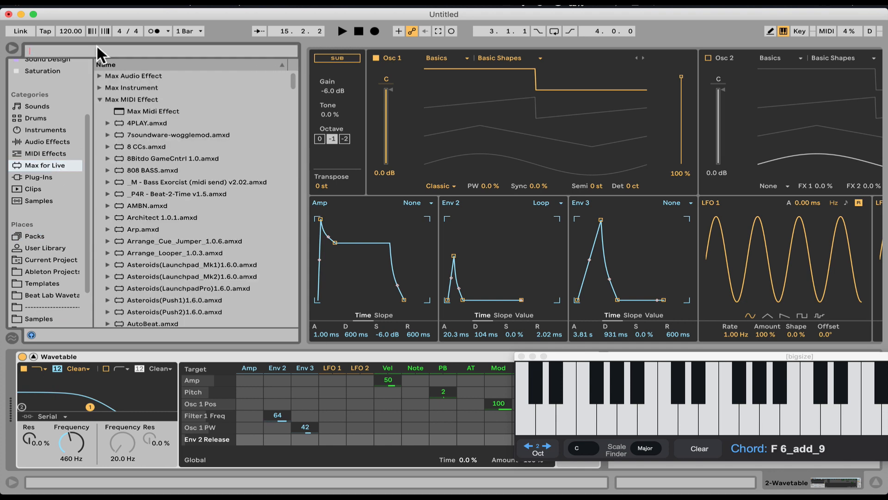
type("envelope")
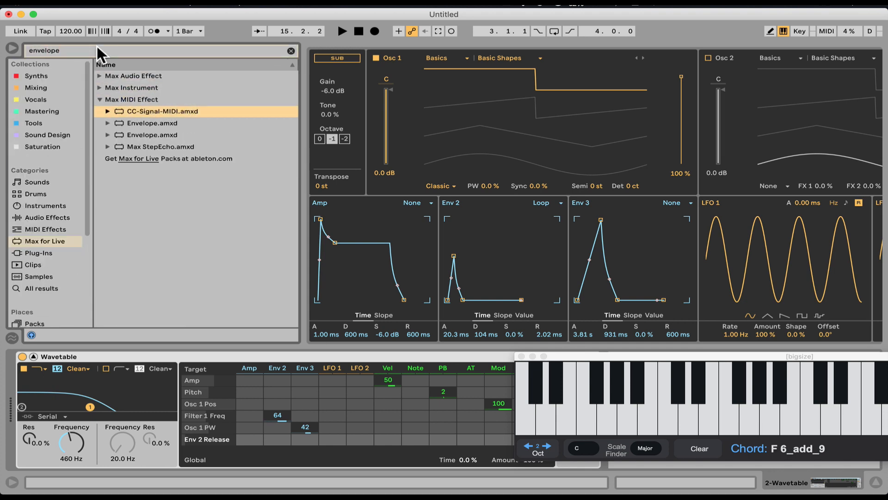
left_click(152, 123)
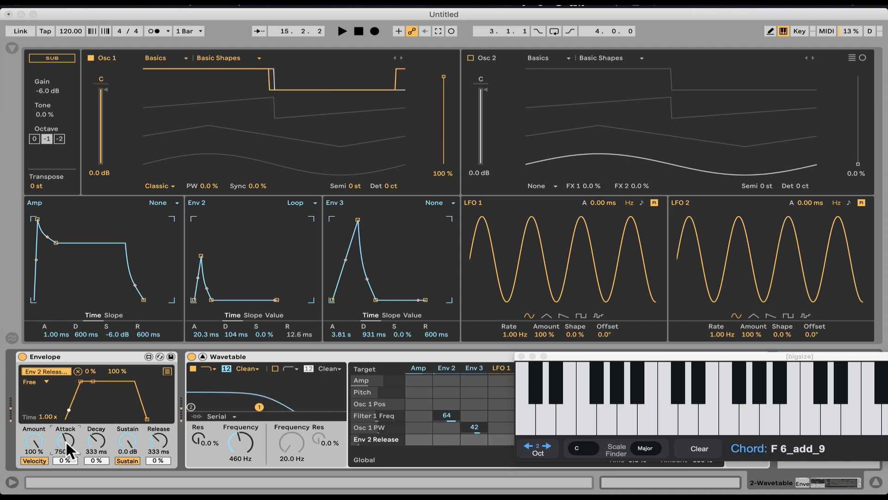
left_click_drag(65, 442, 68, 436)
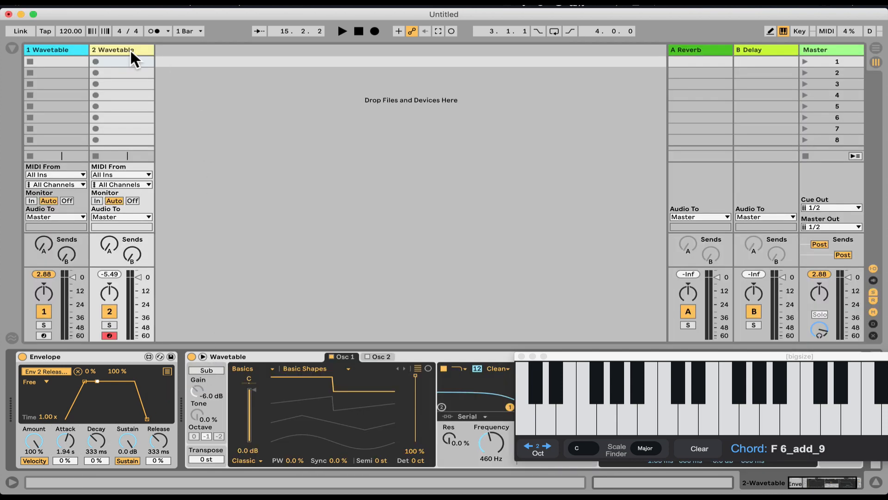
Create a MIDI track hosting TAL-NoiseMaker with its editor open, then return the browser to Packs.
left_click(120, 50)
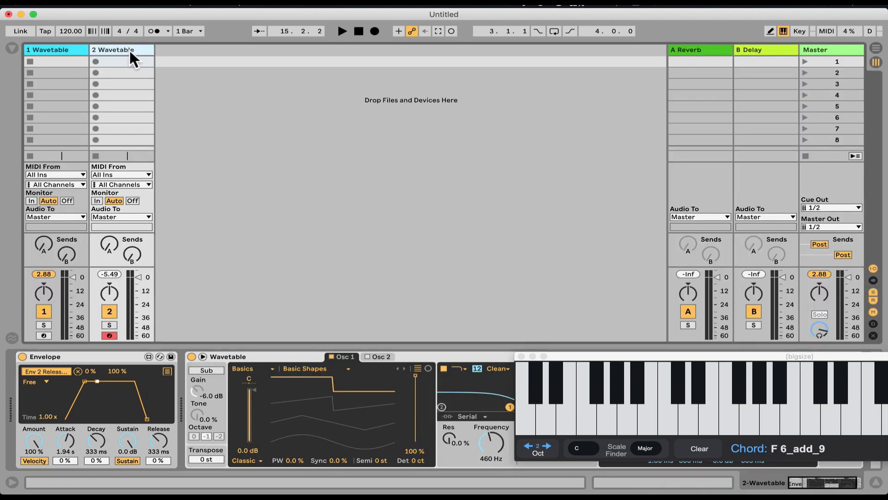
mouse_move(136, 59)
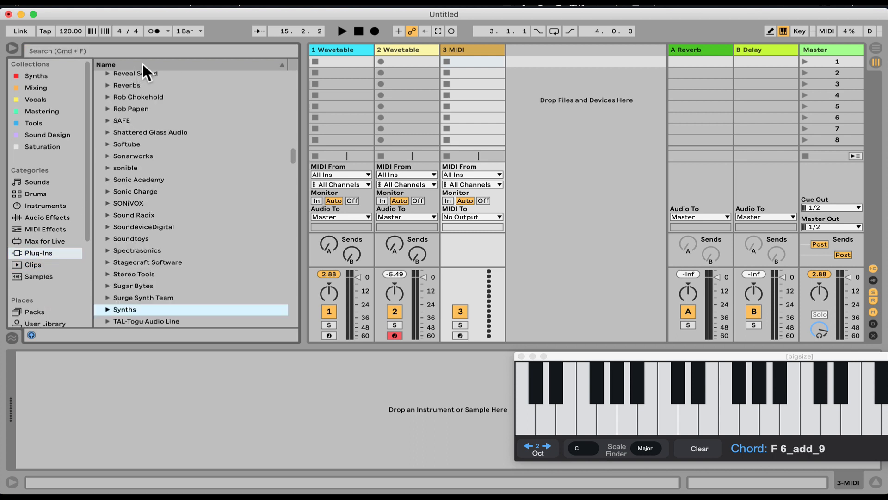
scroll("down", 3)
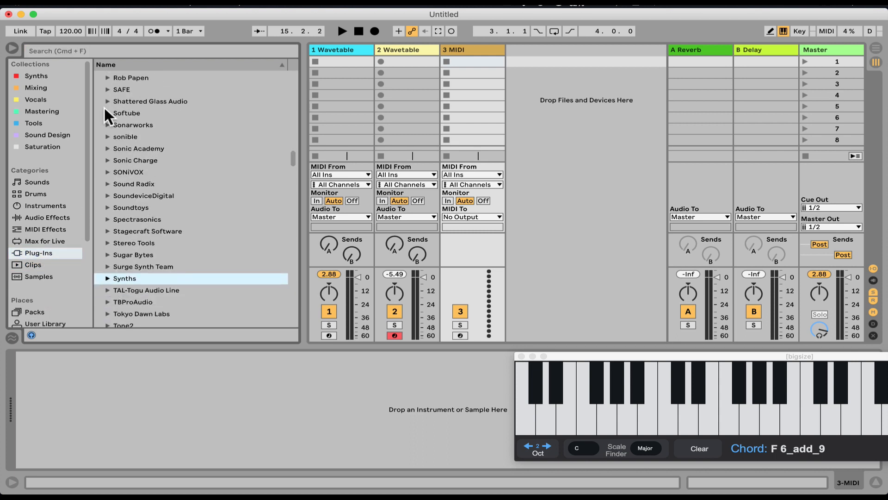
type("tal-")
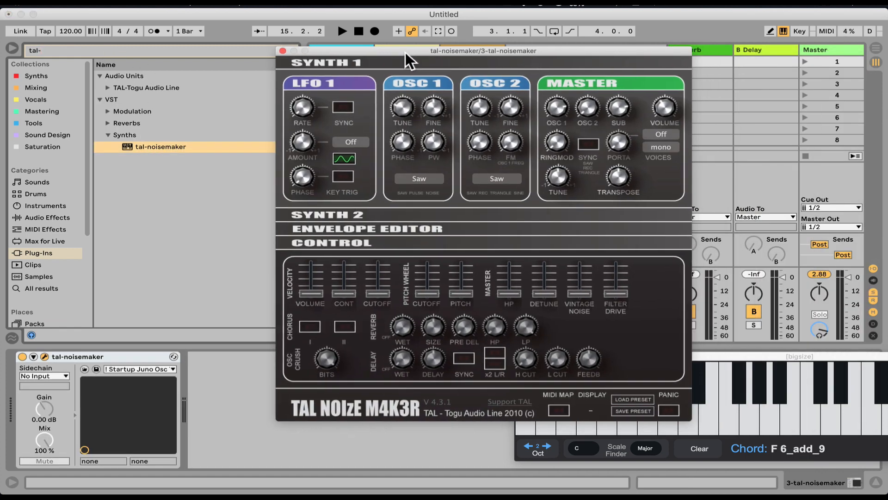
left_click_drag(481, 49, 529, 37)
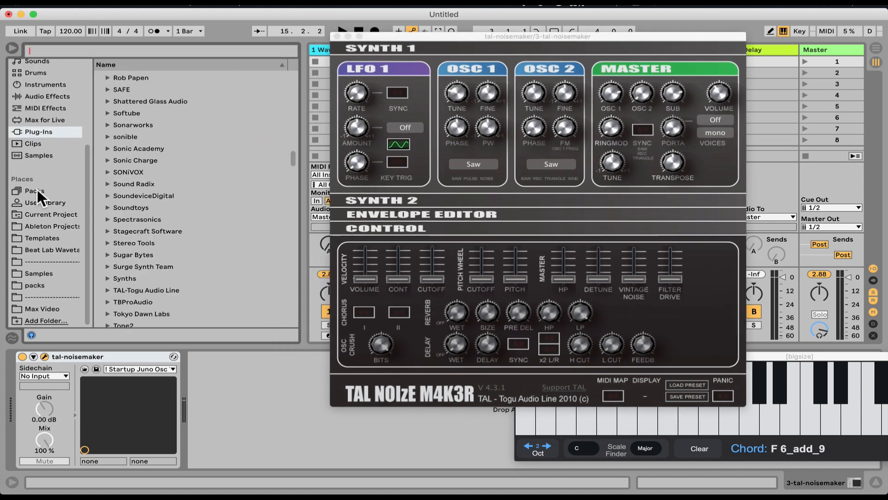
left_click(34, 190)
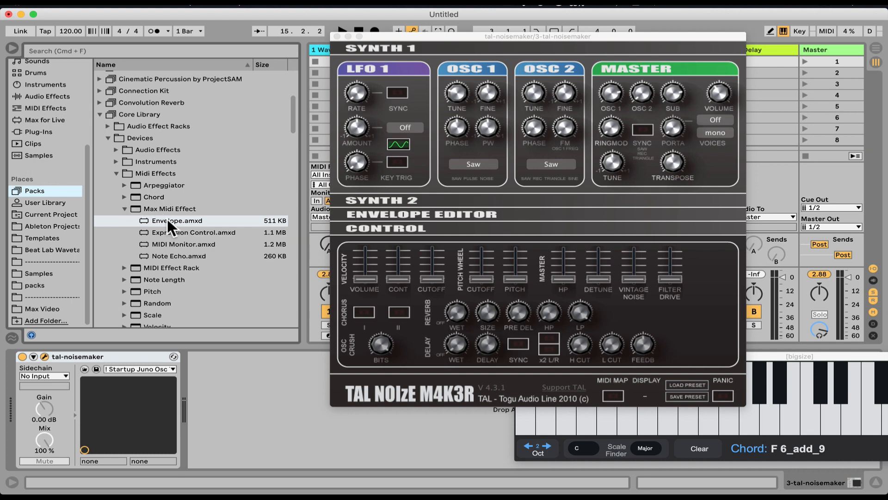
Load Envelope.amxd before TAL-NoiseMaker and expose its Osc 1 Tune (0.27) via Configure.
double_click(178, 220)
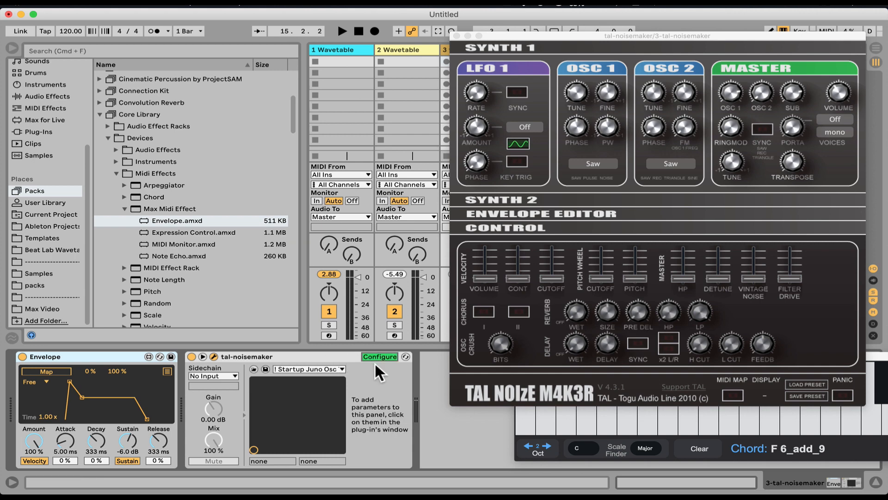
mouse_move(635, 145)
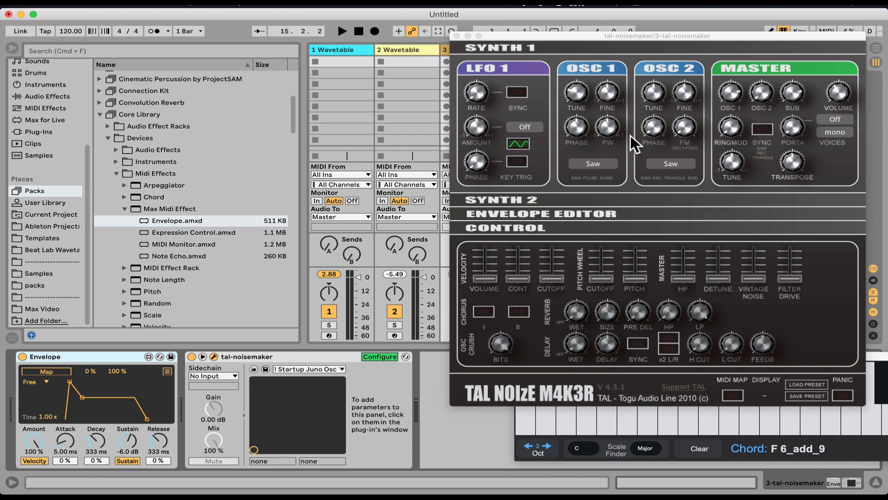
left_click(575, 92)
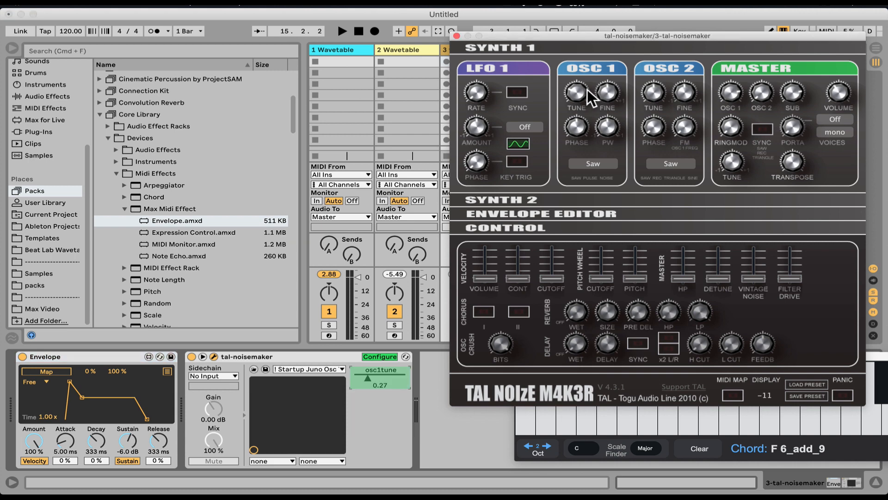